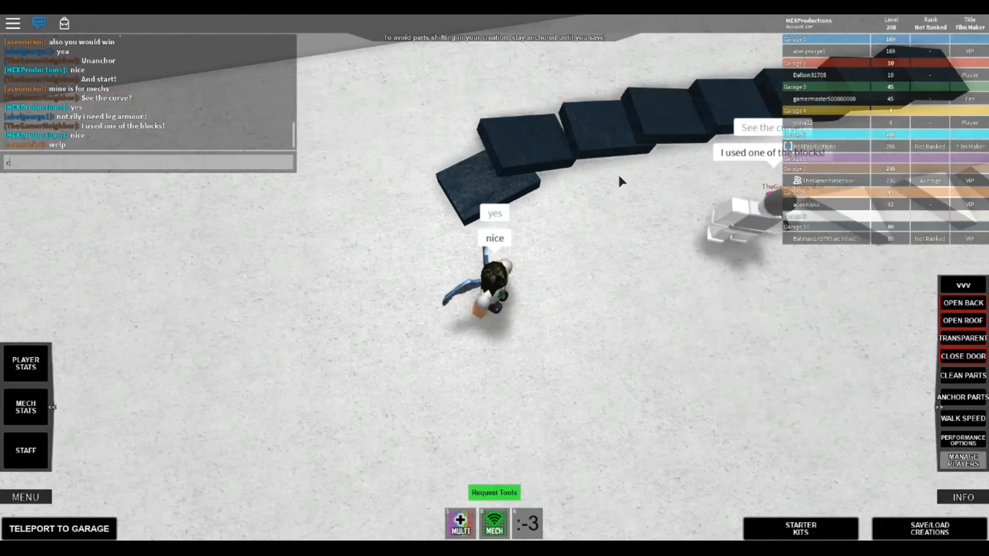
# Step: Chat 'lets get the' while walking toward the tiled platform with the standing dominoes
pyautogui.write('lets get the')
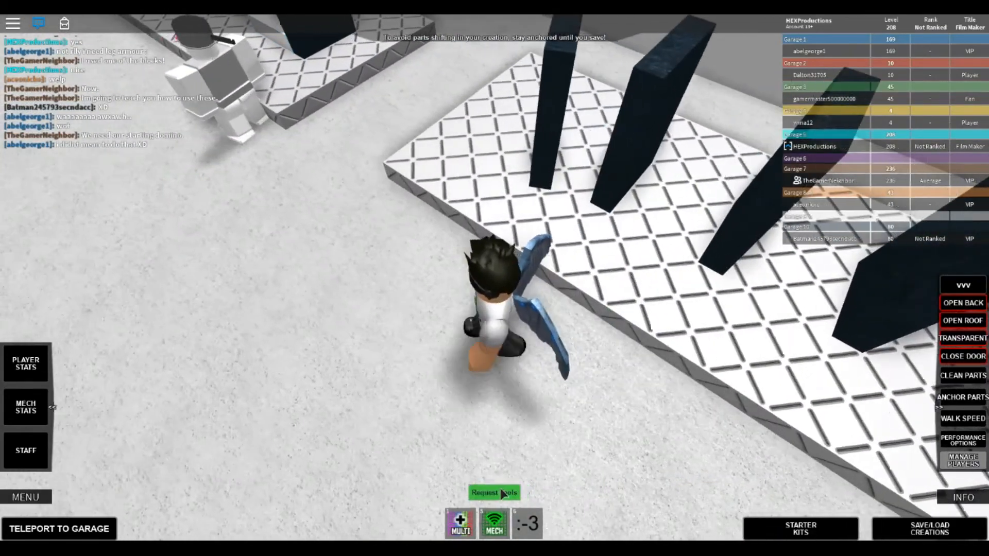
# Step: Request the building tools and grab the loose dark domino block with the Move tool
pyautogui.click(493, 493)
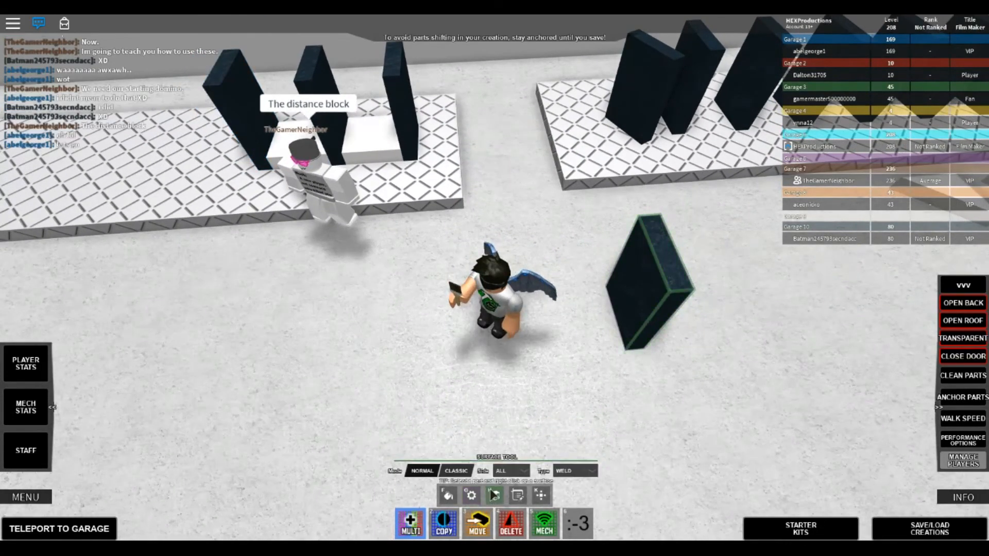
pyautogui.click(477, 530)
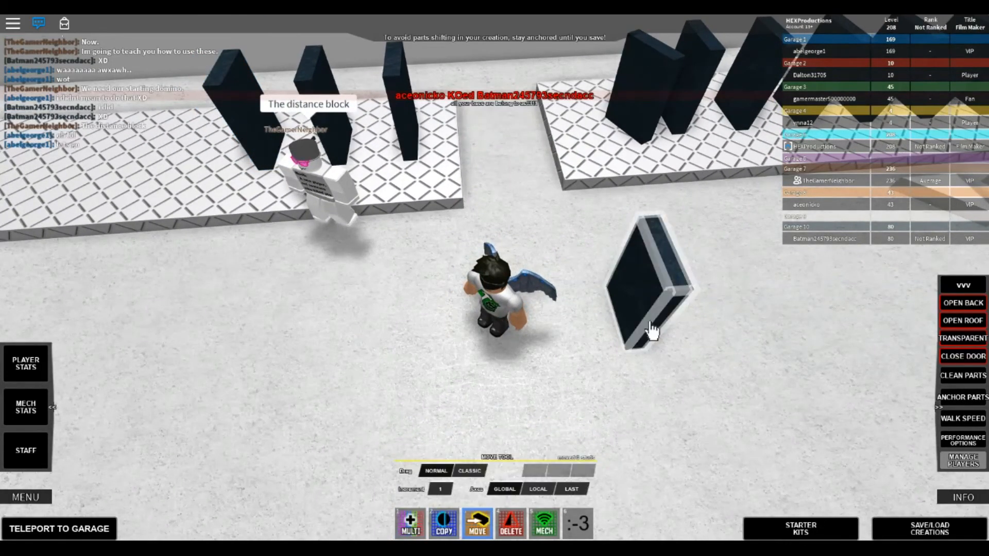
pyautogui.click(443, 525)
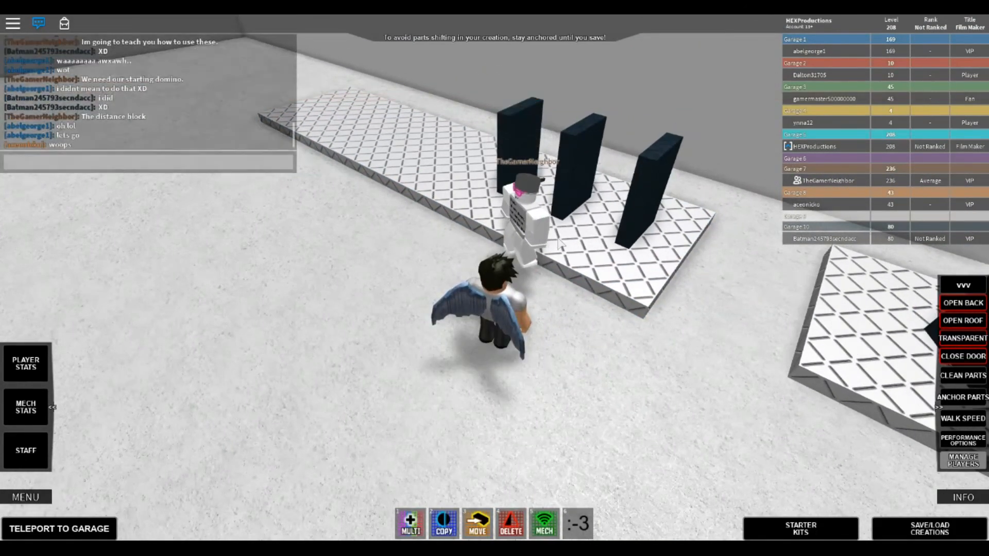
# Step: Chat 'the spc' while arranging five dominoes and wedge spacers on the new platform
pyautogui.write('the spc')
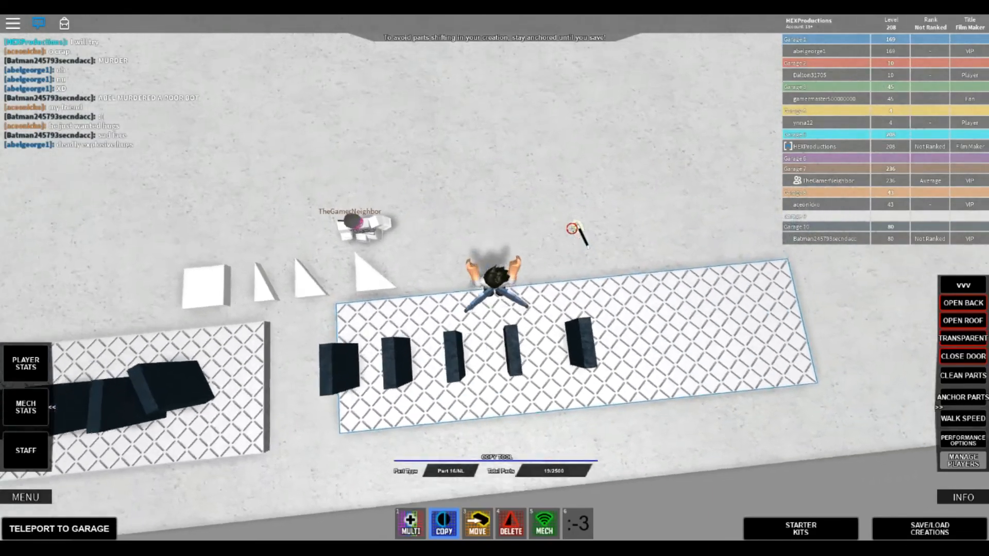
# Step: Duplicate the last domino and line the copy up with the row at the platform corner
pyautogui.click(480, 528)
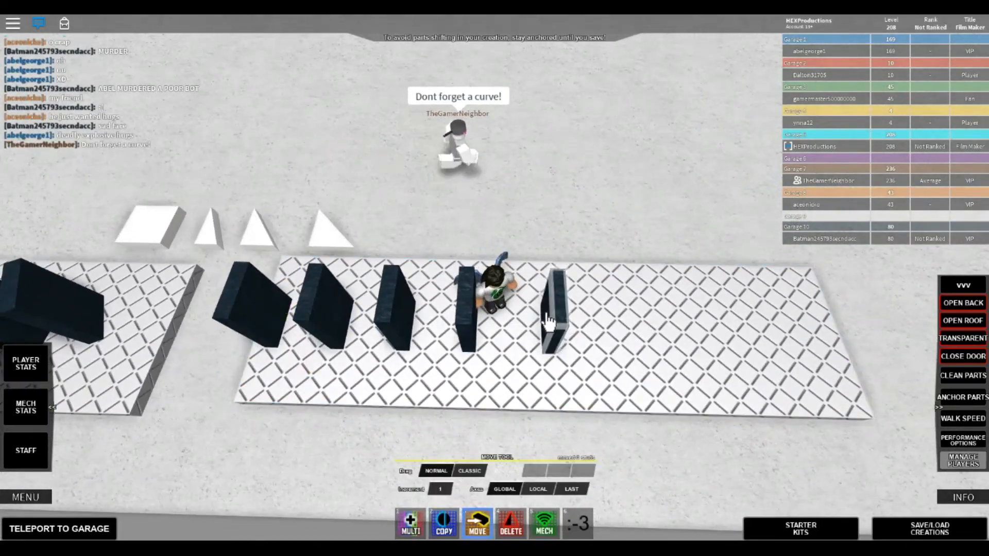
pyautogui.click(445, 527)
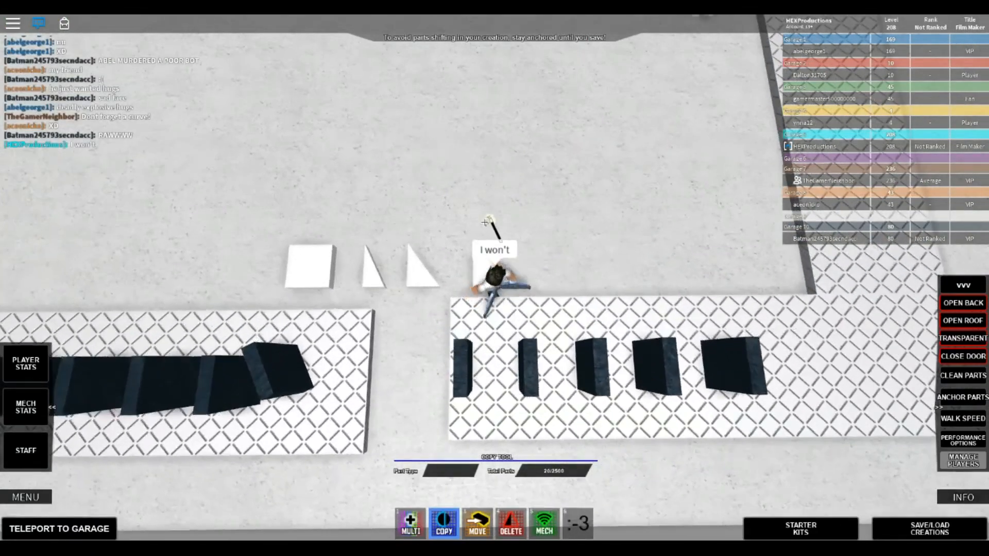
pyautogui.click(478, 527)
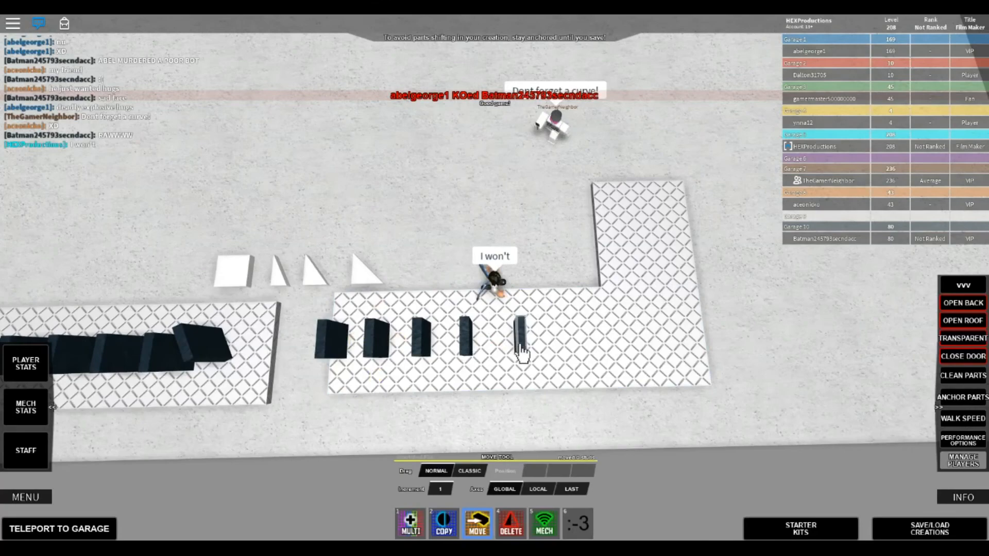
pyautogui.click(444, 524)
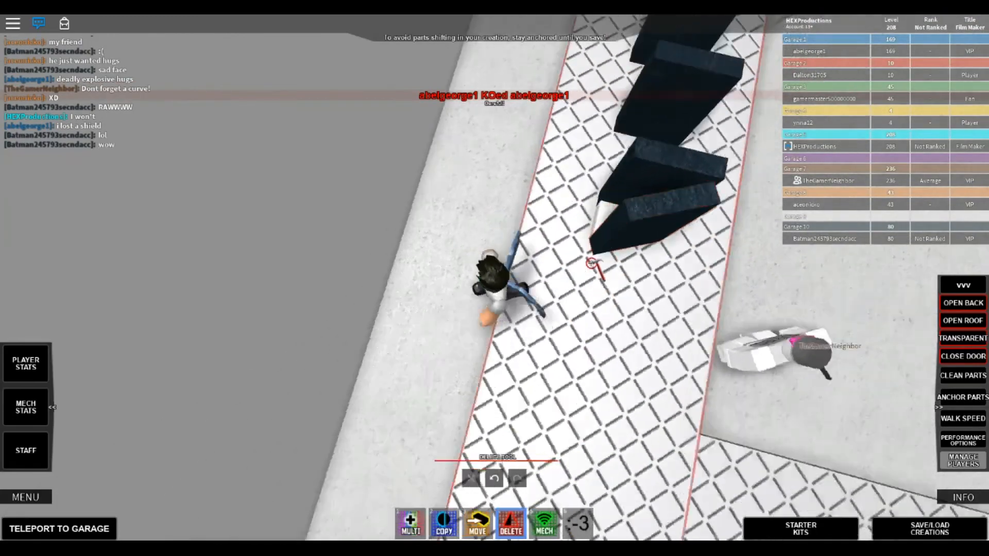
# Step: Duplicate a white wedge spacer and a domino, setting the domino into place at the corner
pyautogui.click(445, 527)
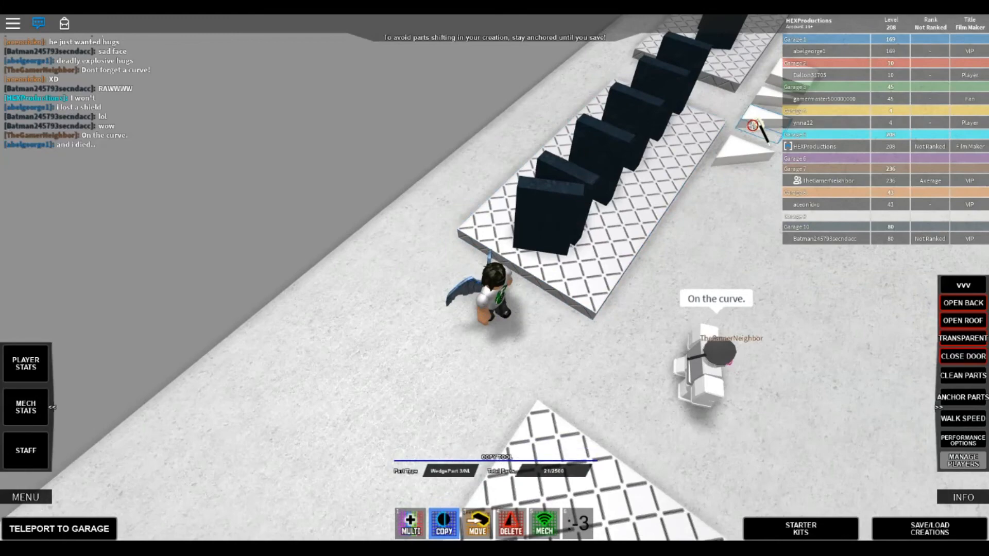
pyautogui.click(479, 527)
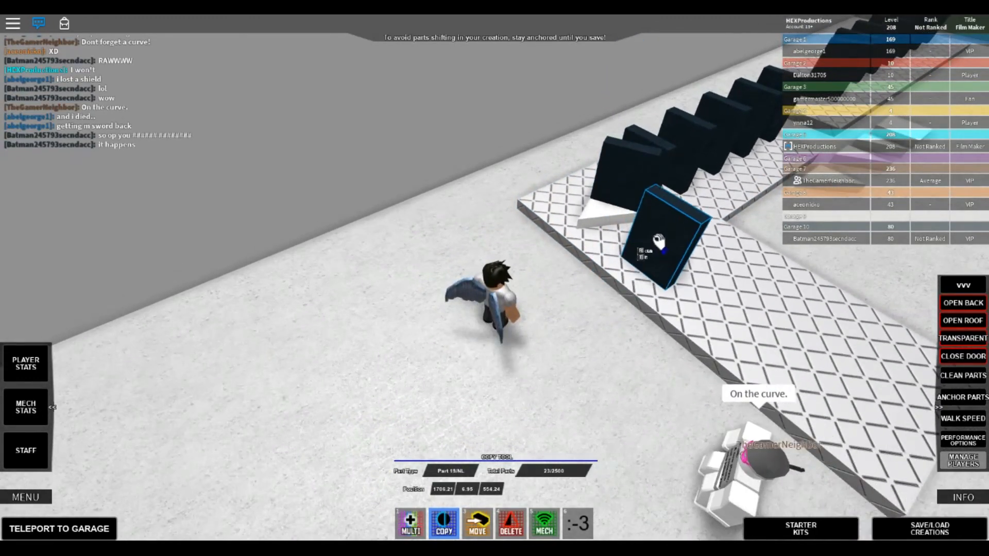
pyautogui.click(478, 531)
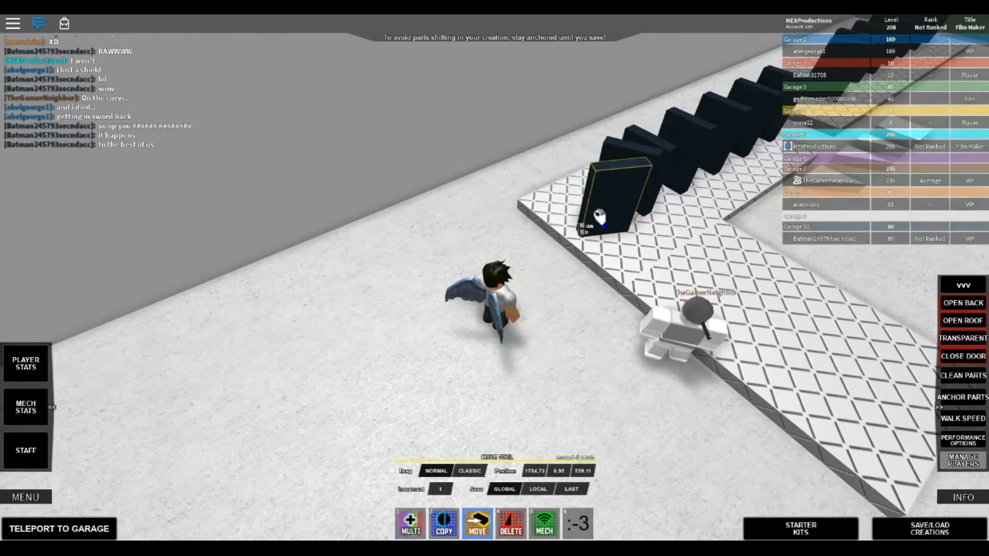
pyautogui.click(510, 528)
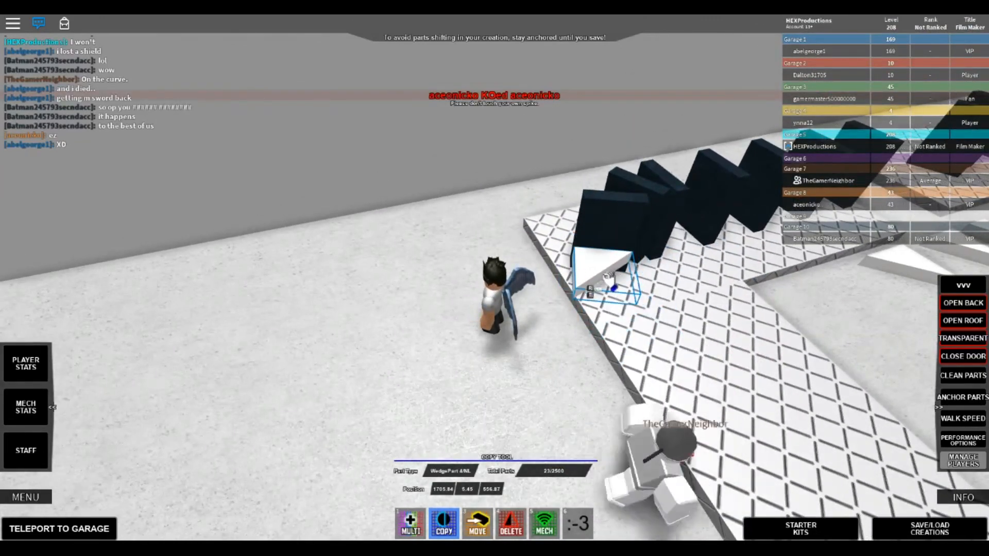
# Step: Position the wedge spacer and add another duplicated domino in line along the curve
pyautogui.click(479, 526)
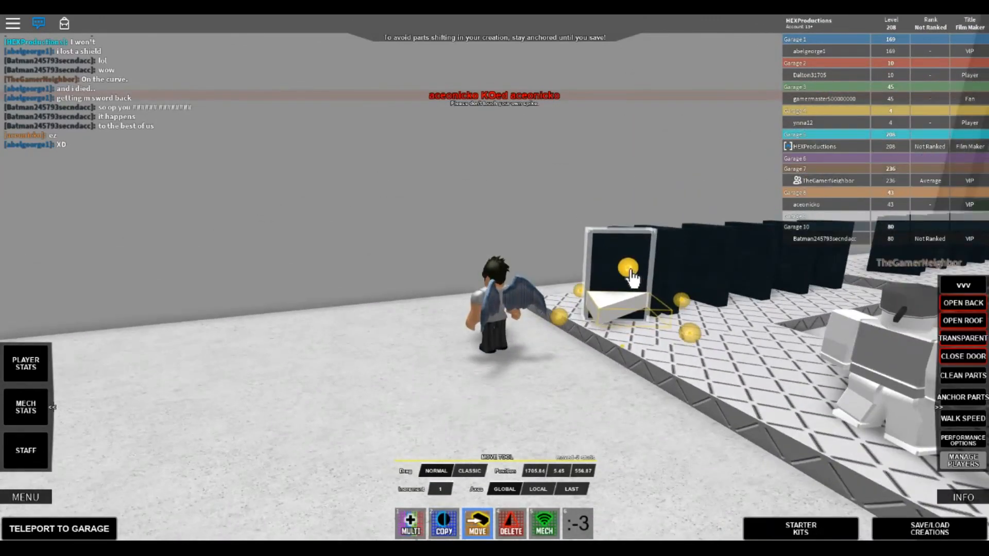
pyautogui.click(446, 526)
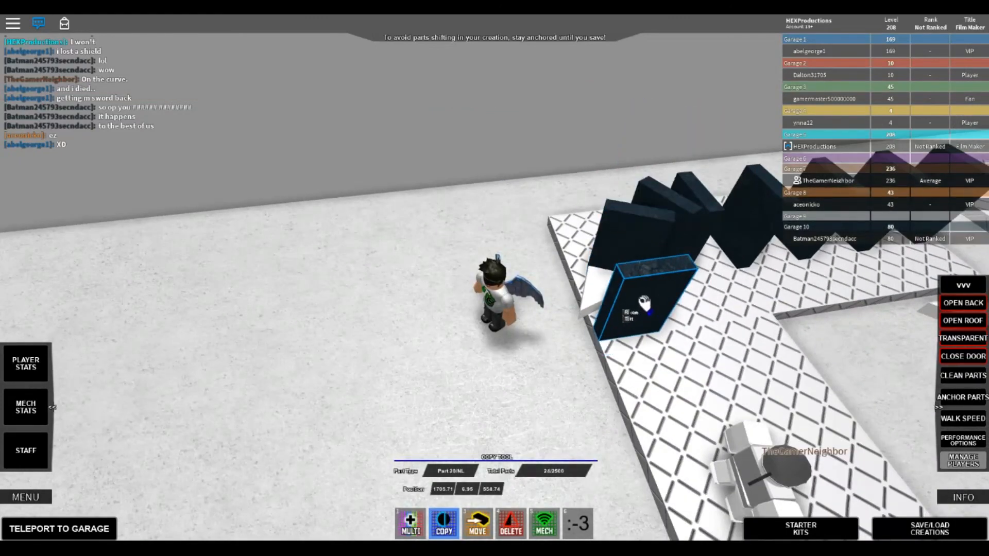
pyautogui.click(477, 528)
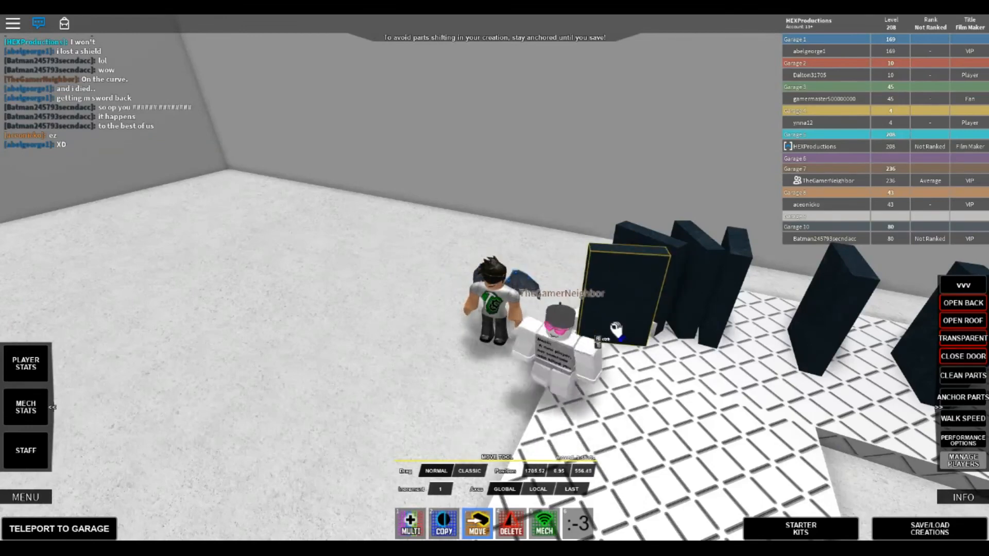
pyautogui.click(514, 527)
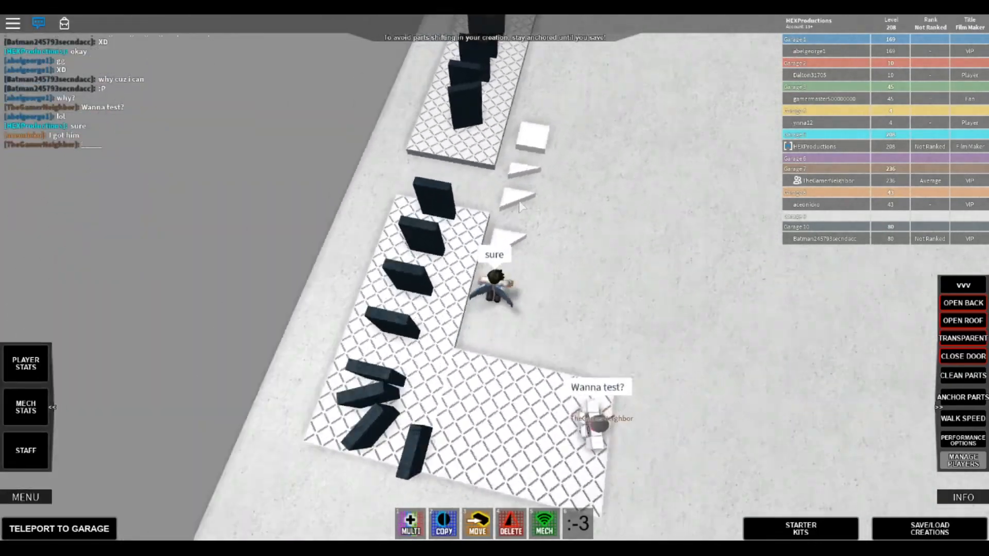
pyautogui.moveTo(523, 209)
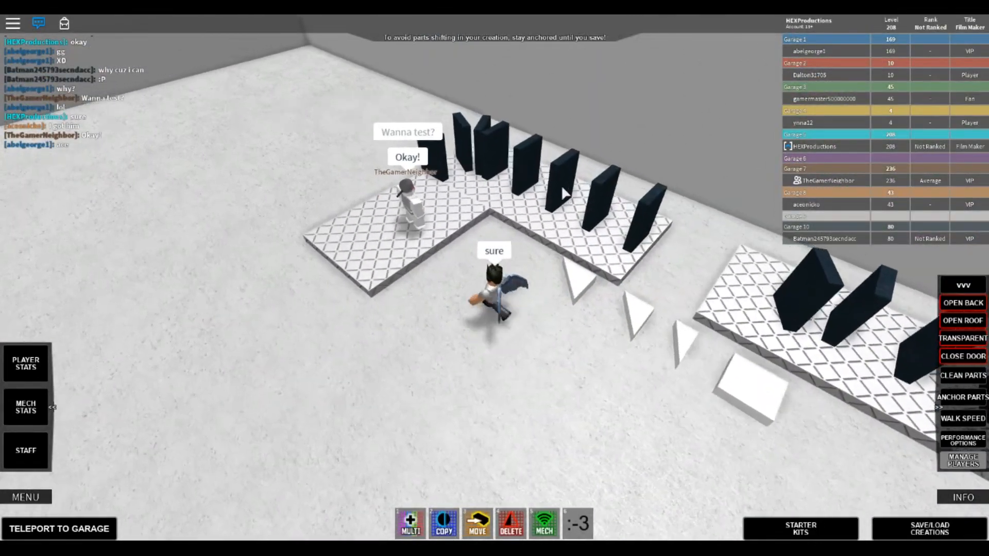